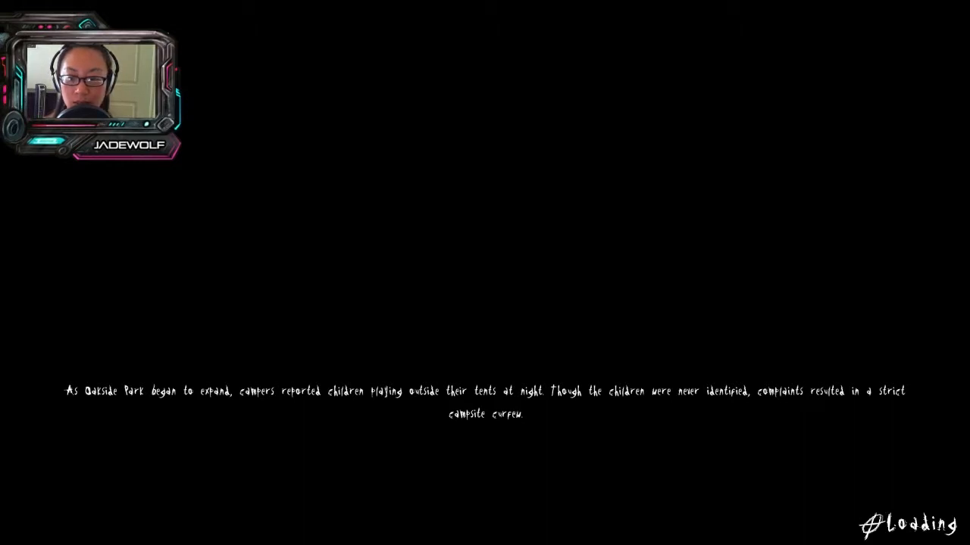
mouse_move(485, 271)
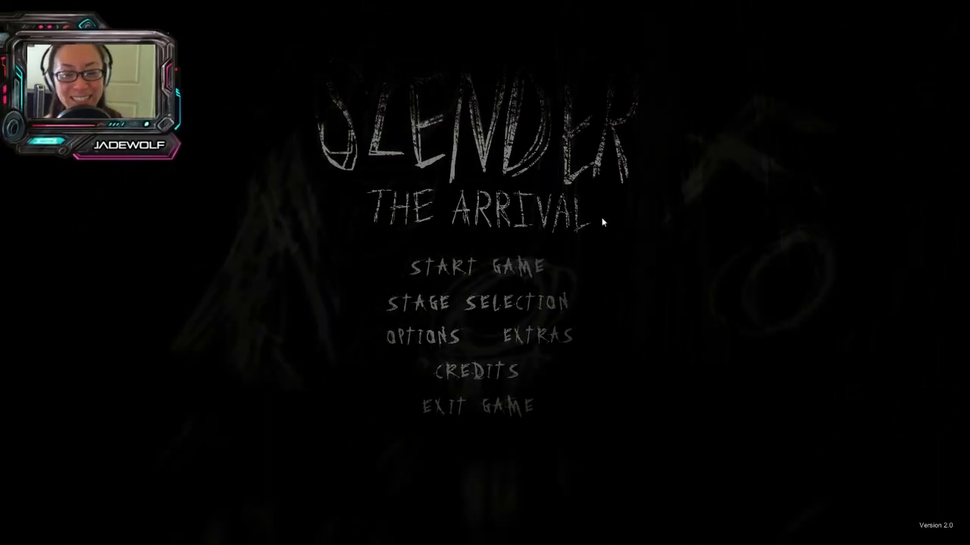
mouse_move(648, 223)
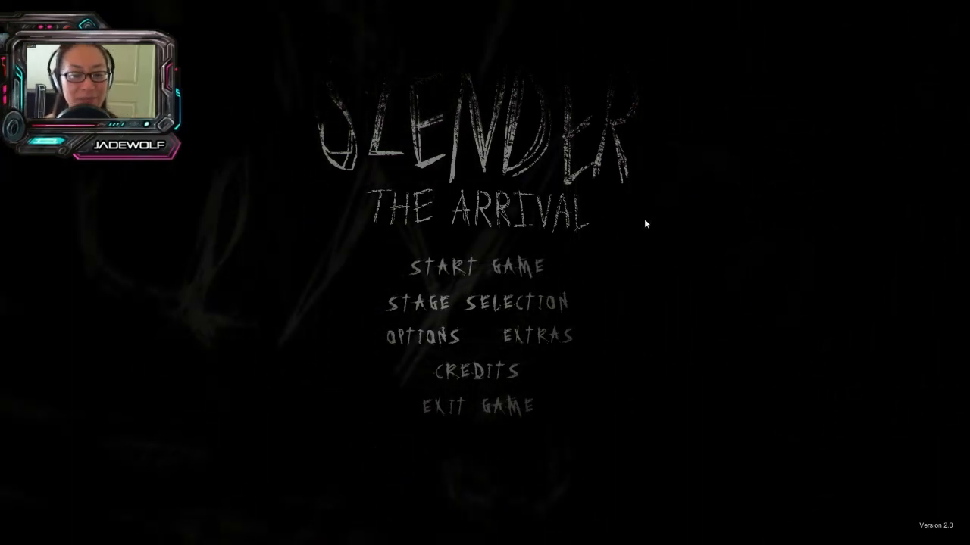